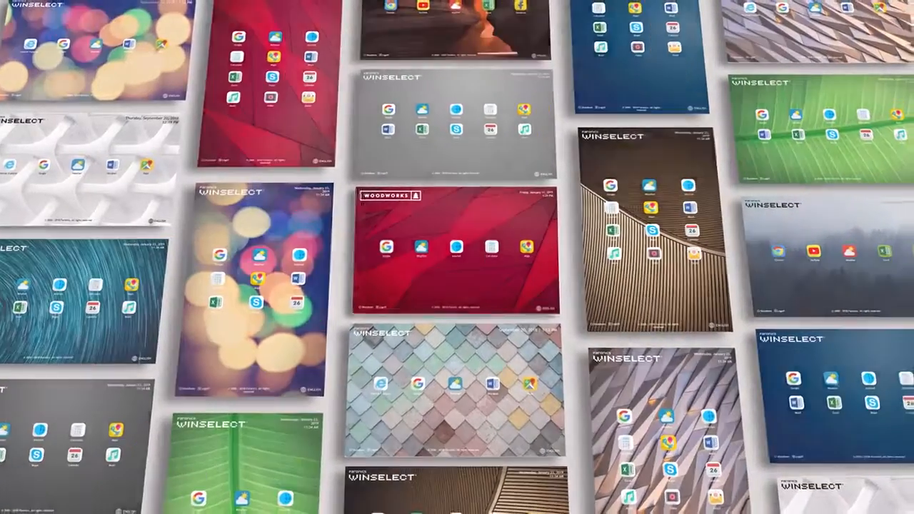
Add an Application tile in Body with the purple tile colour, white caption and an icon, then confirm
click(448, 254)
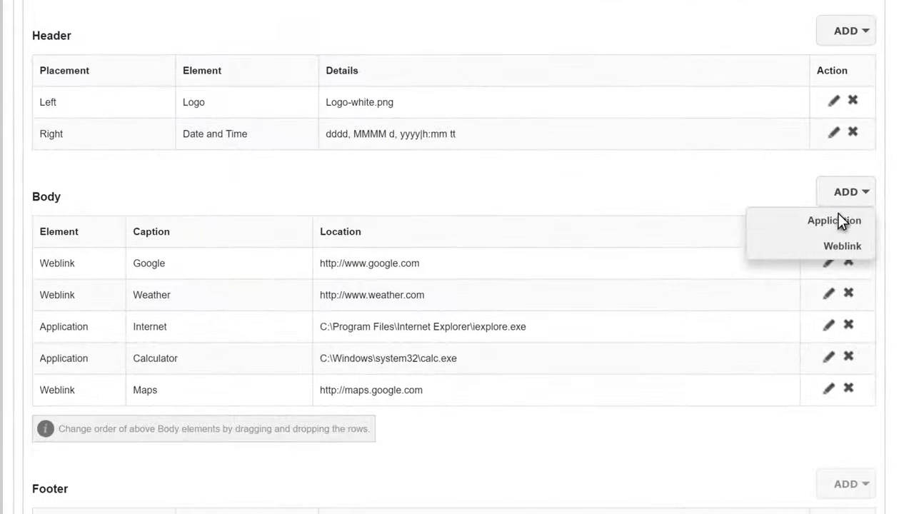
click(834, 220)
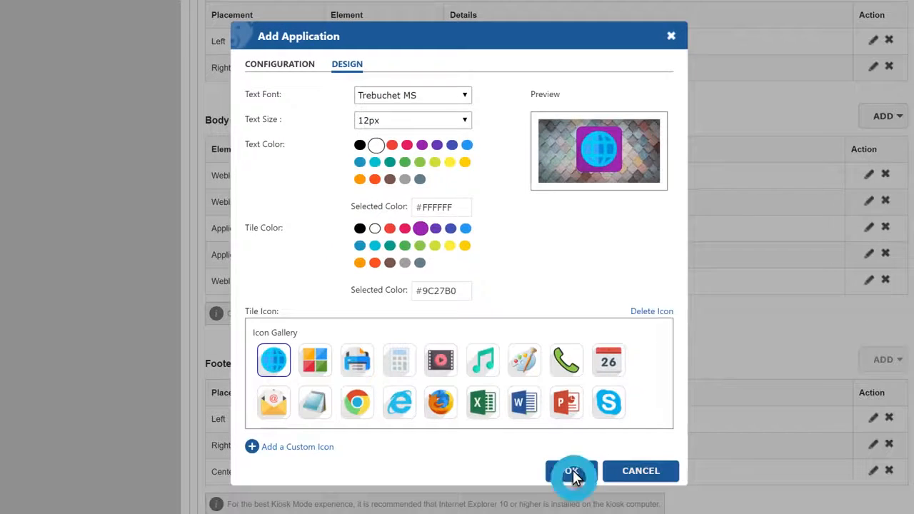
click(572, 472)
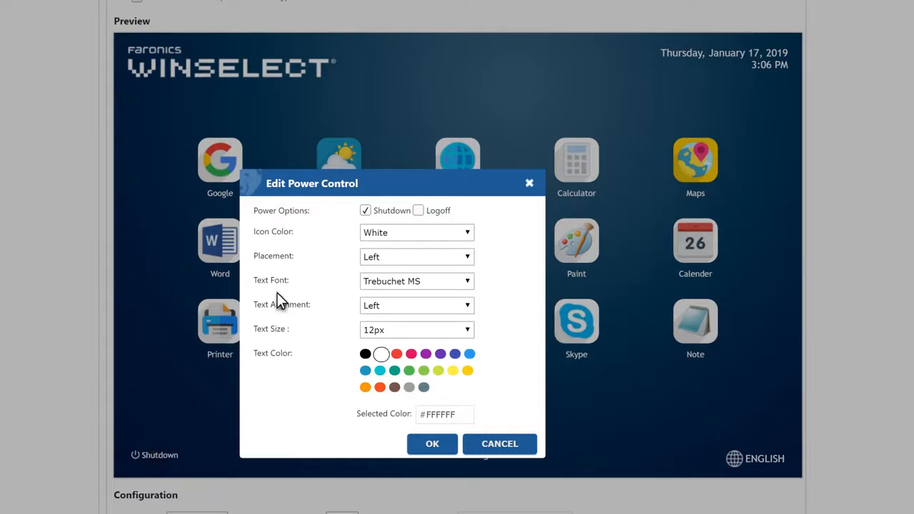
Enable Shutdown and Logoff power controls and a right-placed, English-default language picker with all seven languages
click(417, 210)
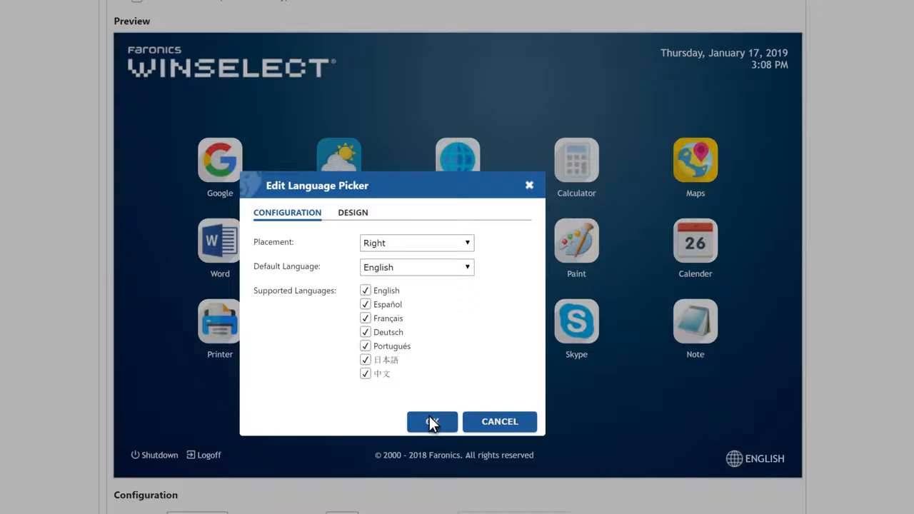
click(431, 422)
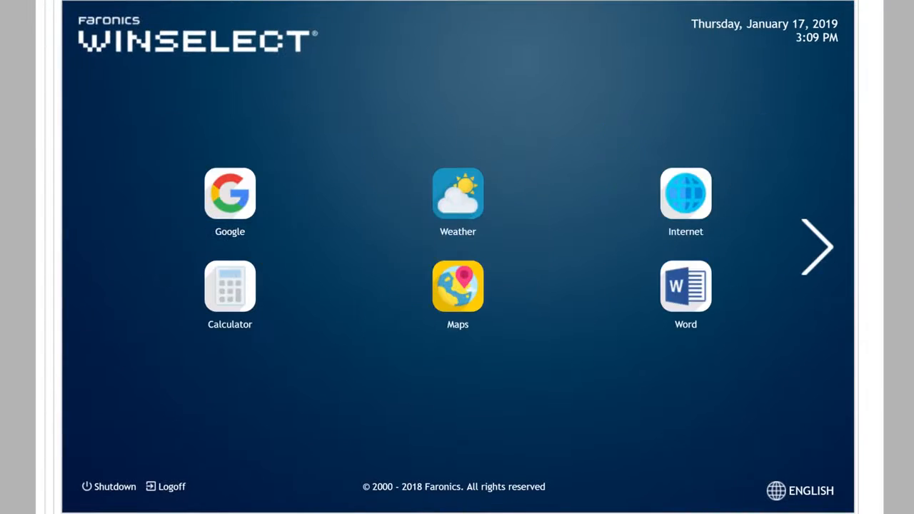
scroll(down, 3)
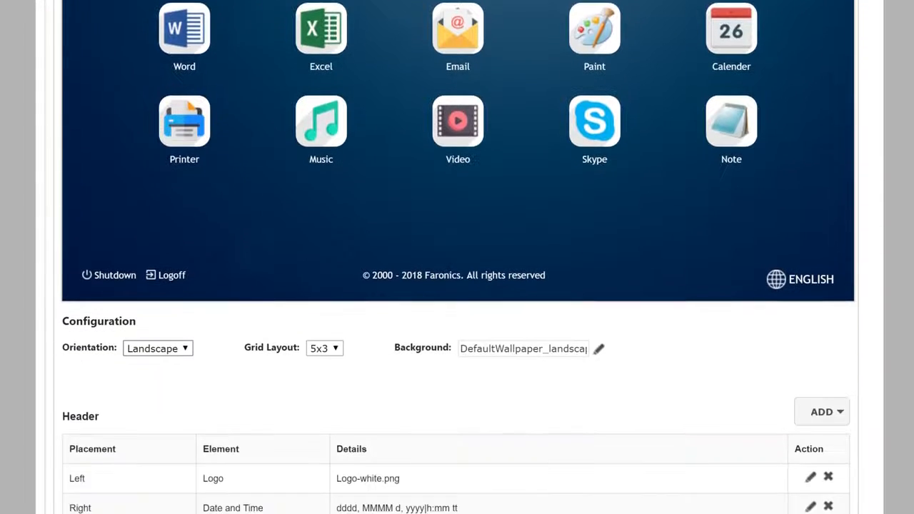
scroll(down, 3)
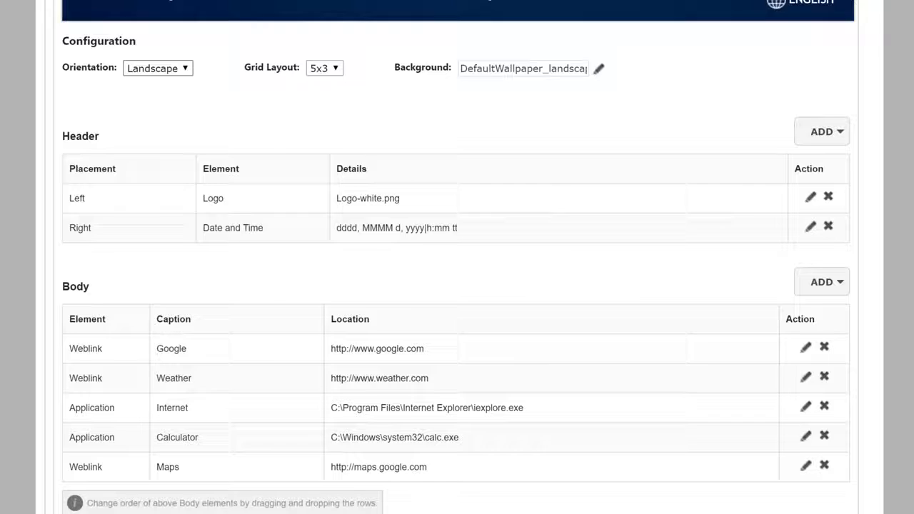
scroll(down, 3)
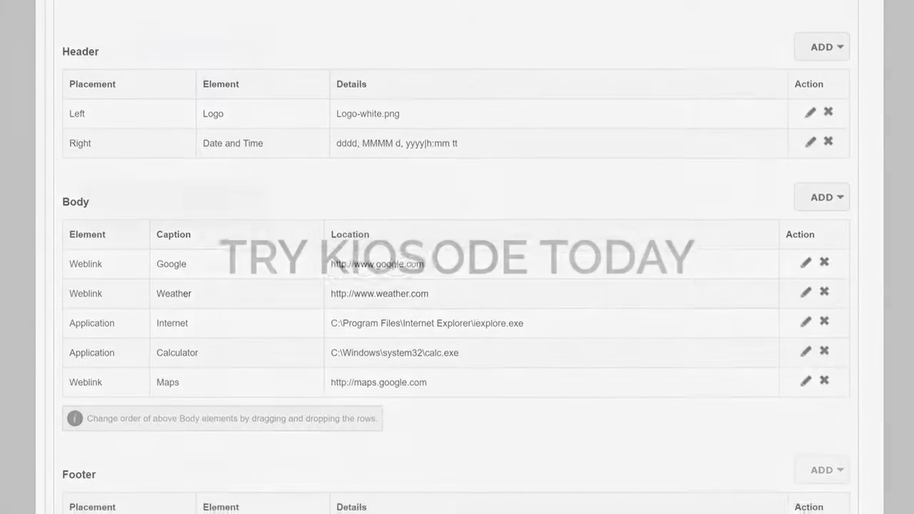